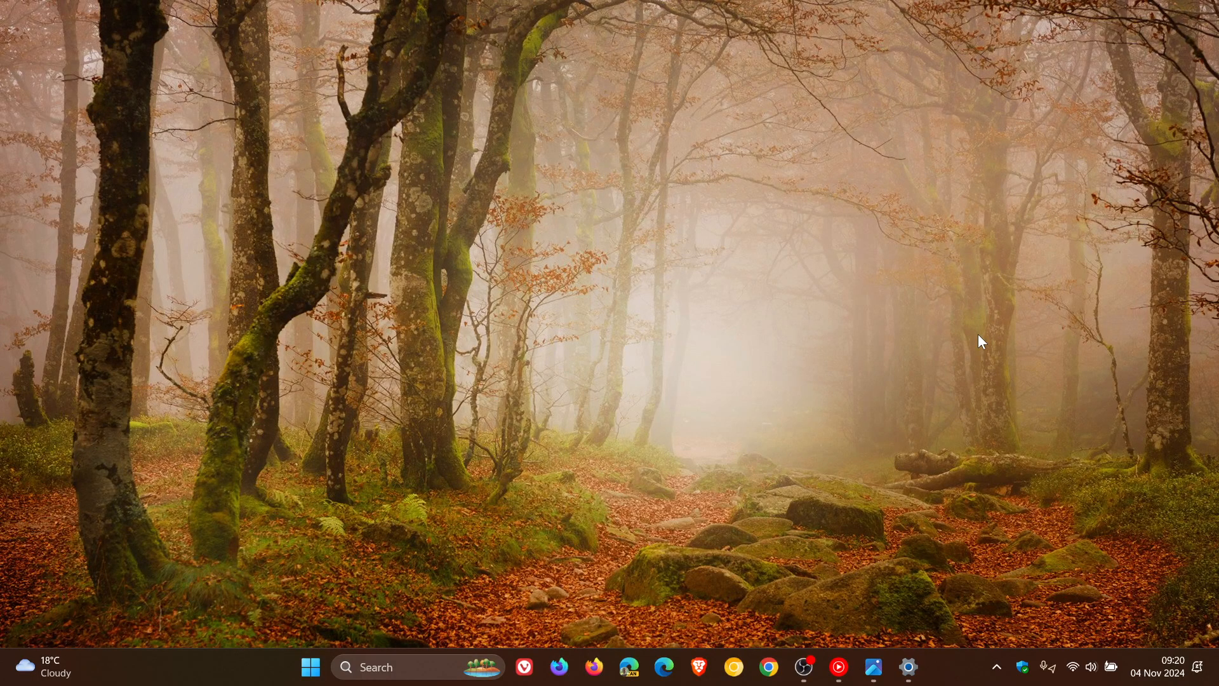
{"action": "mouse_move", "coordinate": [872, 666]}
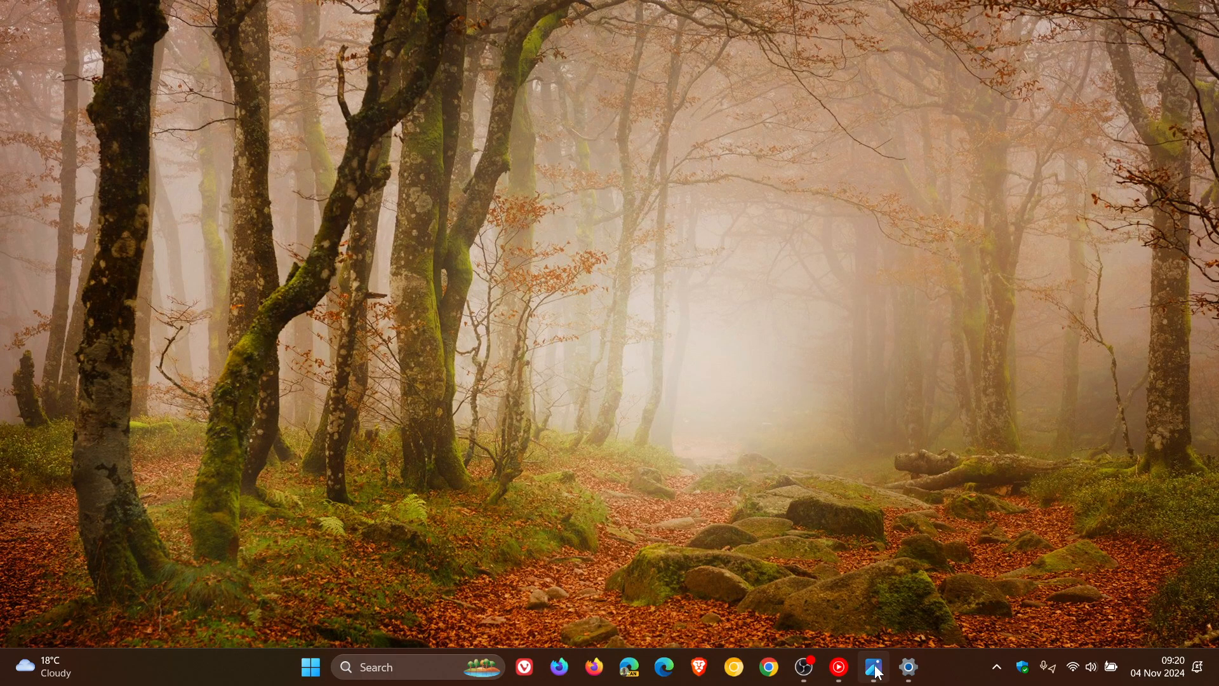
Restore Settings to the Quality Updates history, review it, then minimize the window.
{"action": "left_click", "coordinate": [874, 667]}
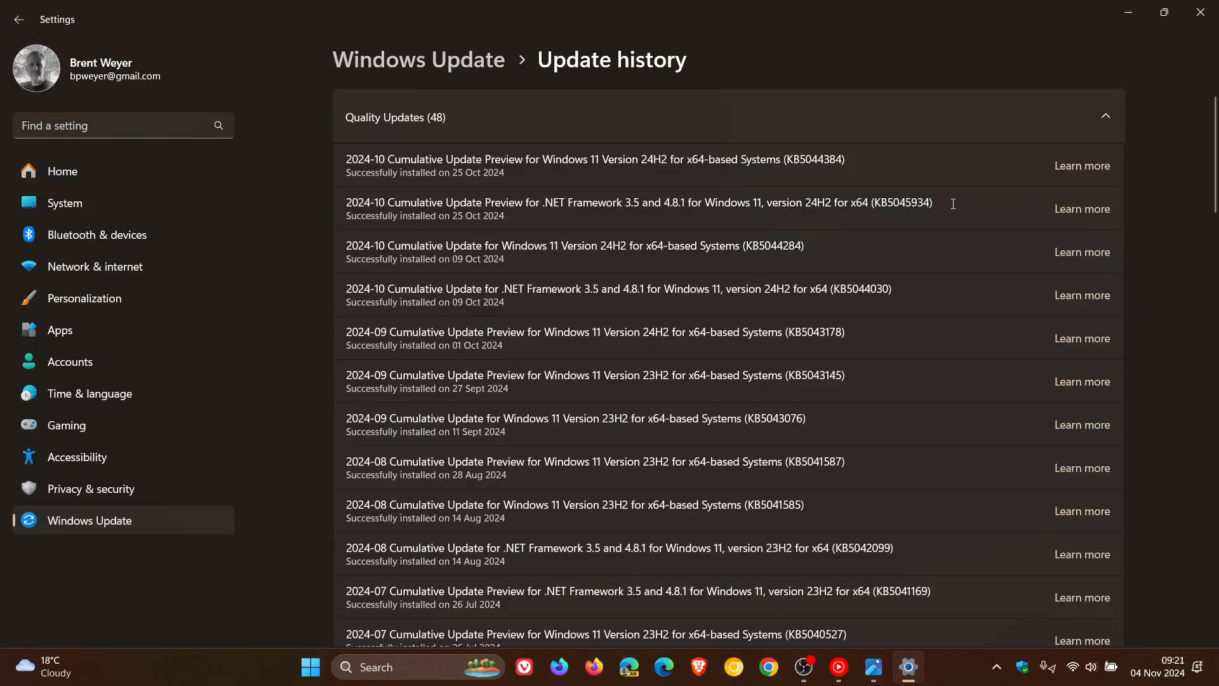
{"action": "mouse_move", "coordinate": [440, 199]}
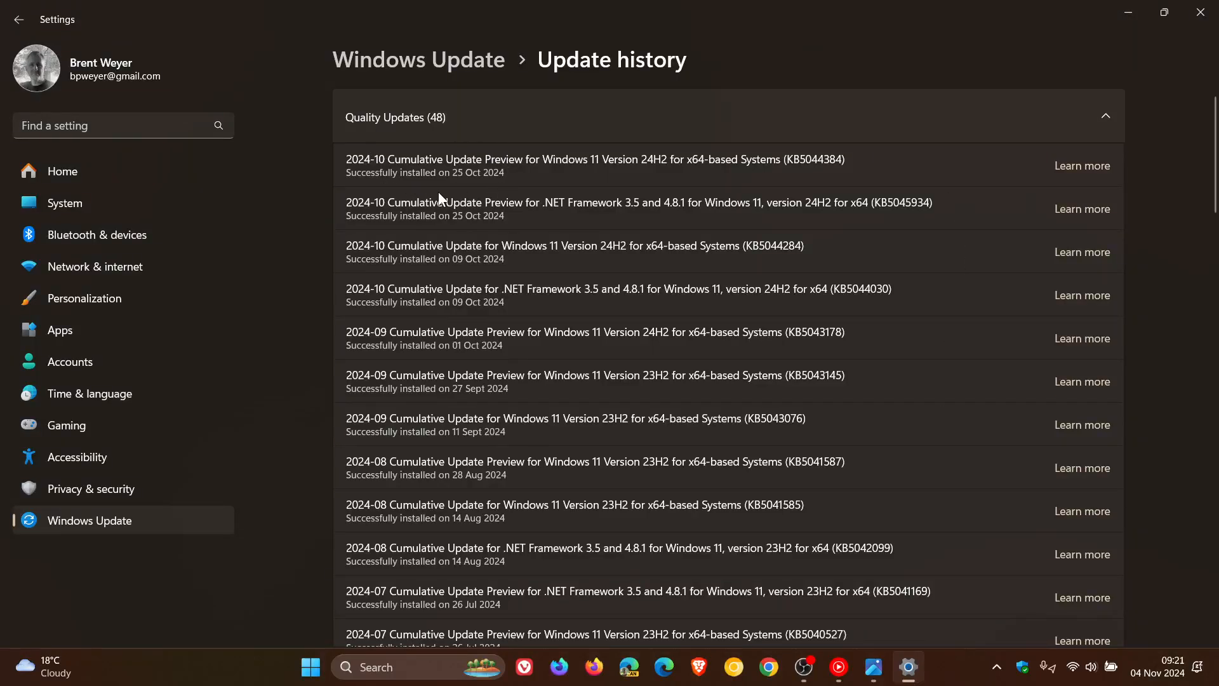
{"action": "mouse_move", "coordinate": [482, 200]}
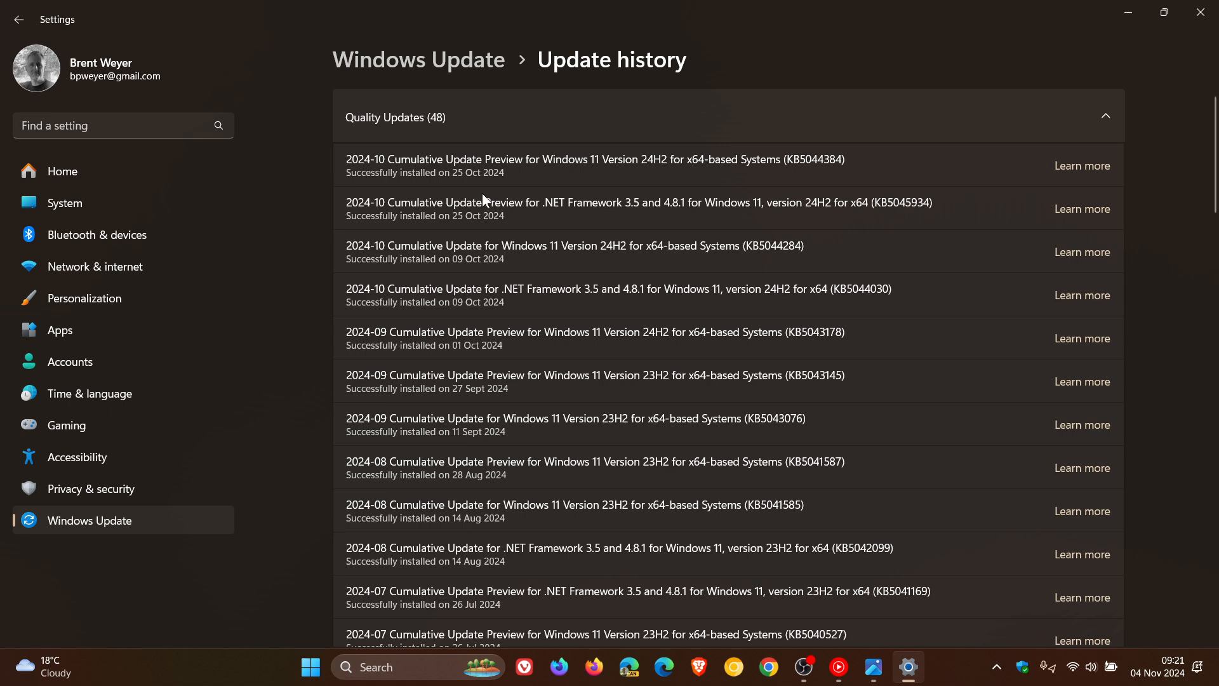
{"action": "mouse_move", "coordinate": [876, 137]}
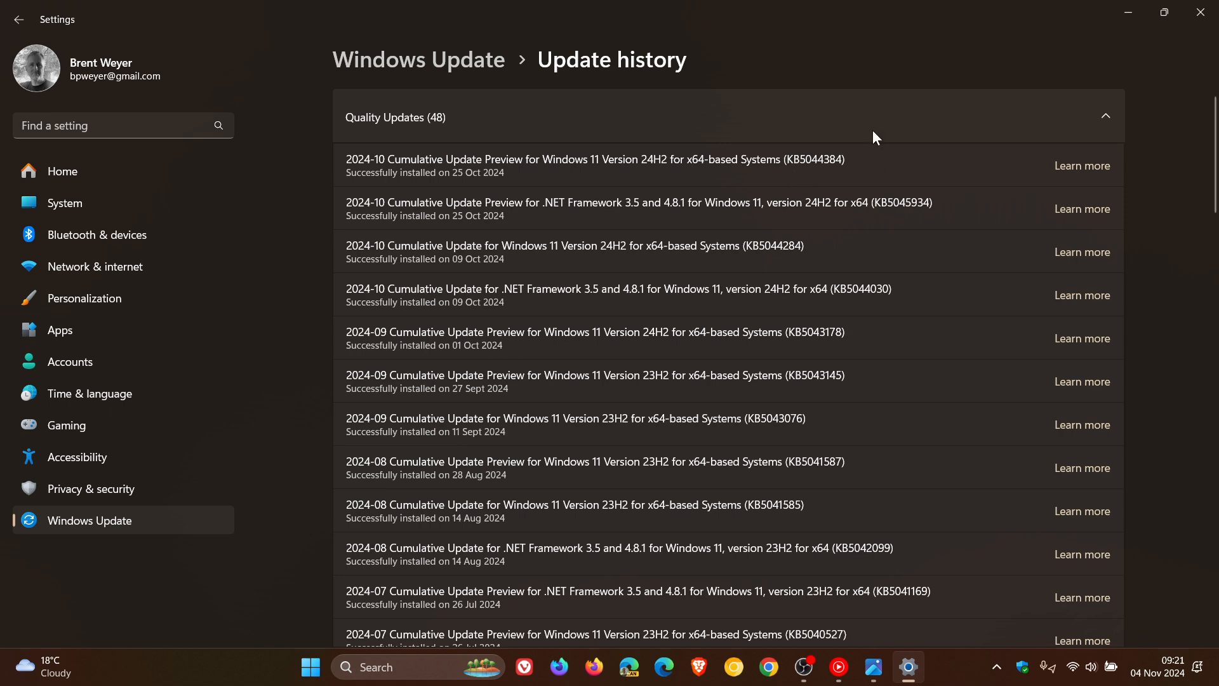
{"action": "mouse_move", "coordinate": [923, 162]}
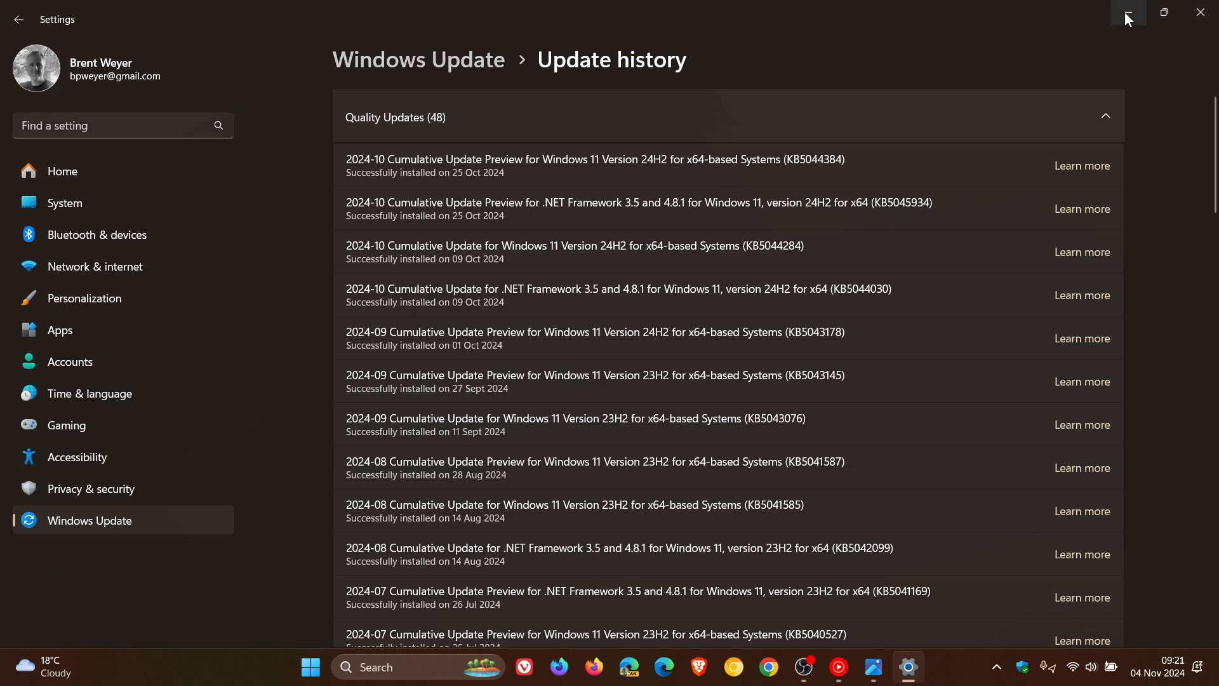
{"action": "mouse_move", "coordinate": [1129, 13]}
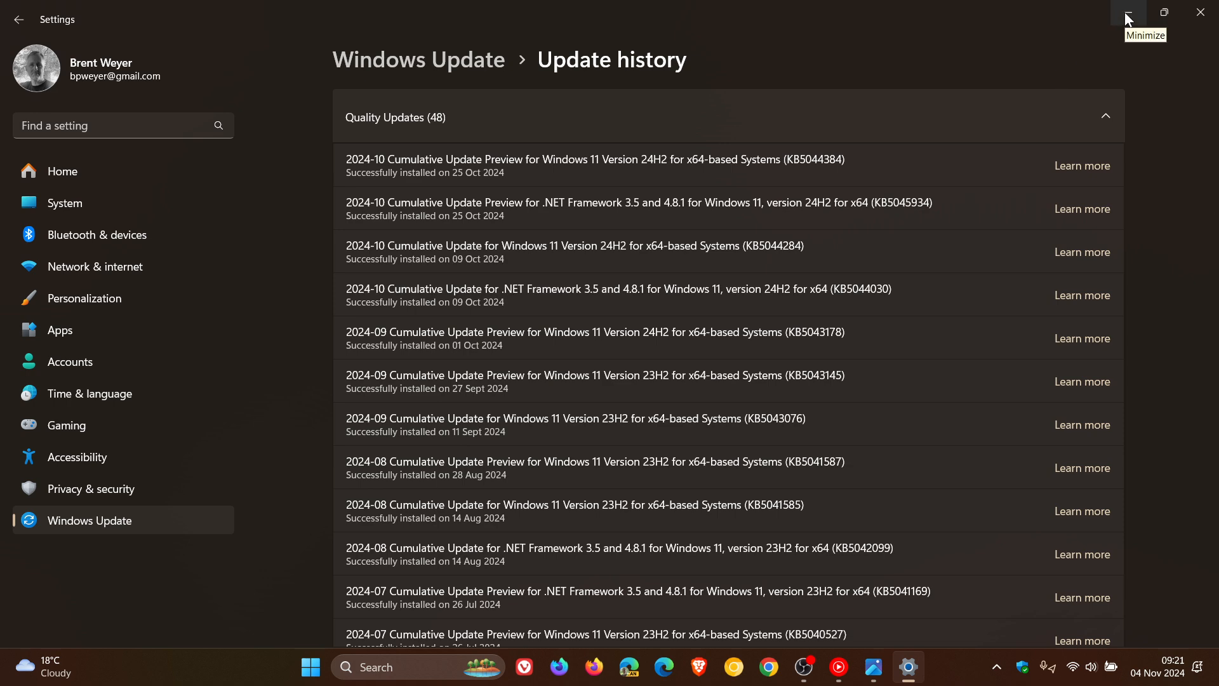
{"action": "left_click", "coordinate": [1128, 13]}
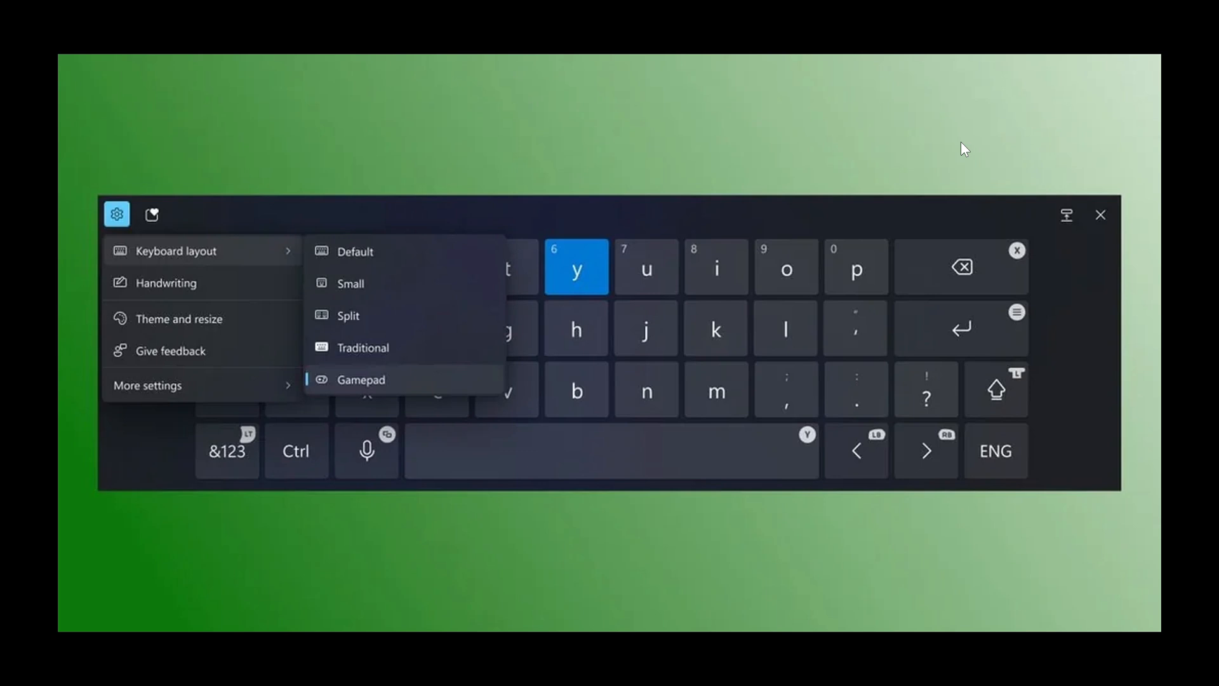
{"action": "mouse_move", "coordinate": [1104, 39]}
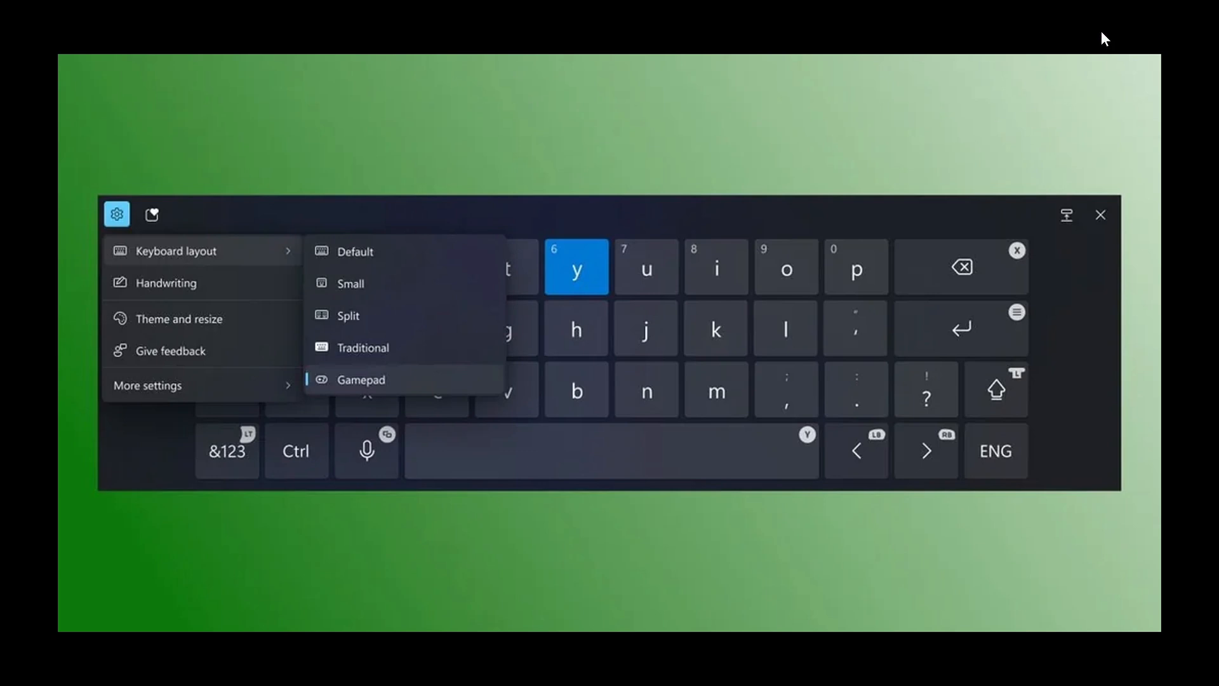
Close the touch keyboard image showing the Gamepad layout.
{"action": "left_click", "coordinate": [1099, 214]}
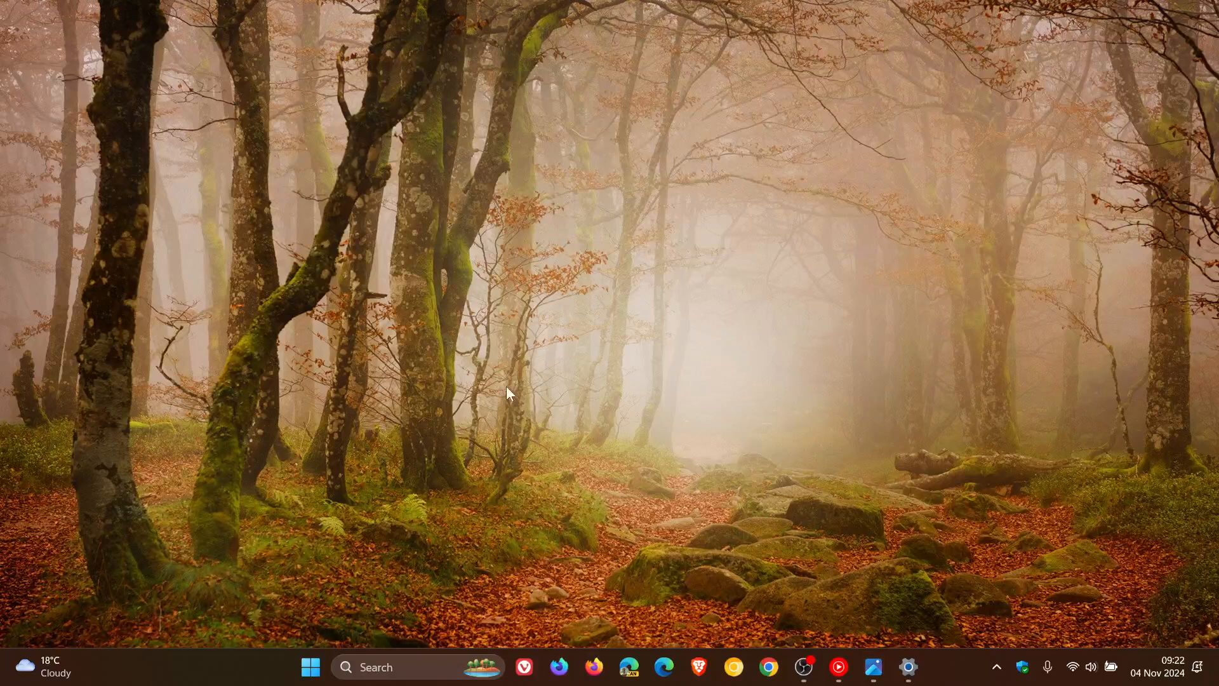
{"action": "mouse_move", "coordinate": [761, 294]}
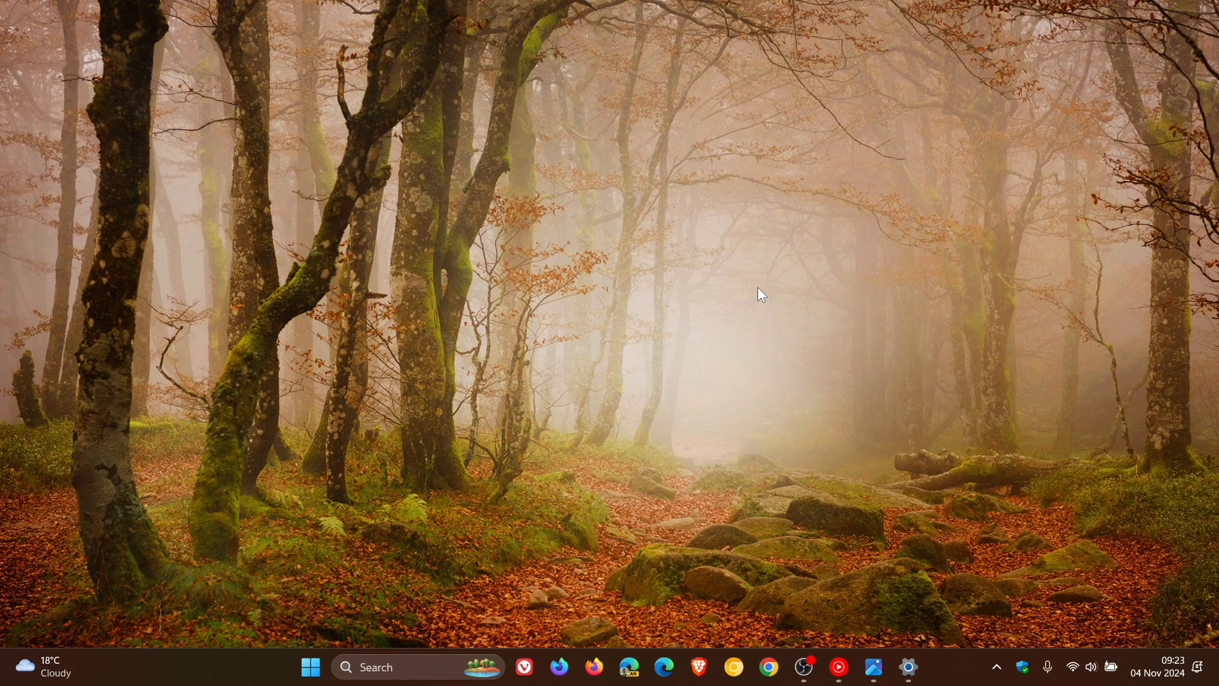
{"action": "mouse_move", "coordinate": [742, 282]}
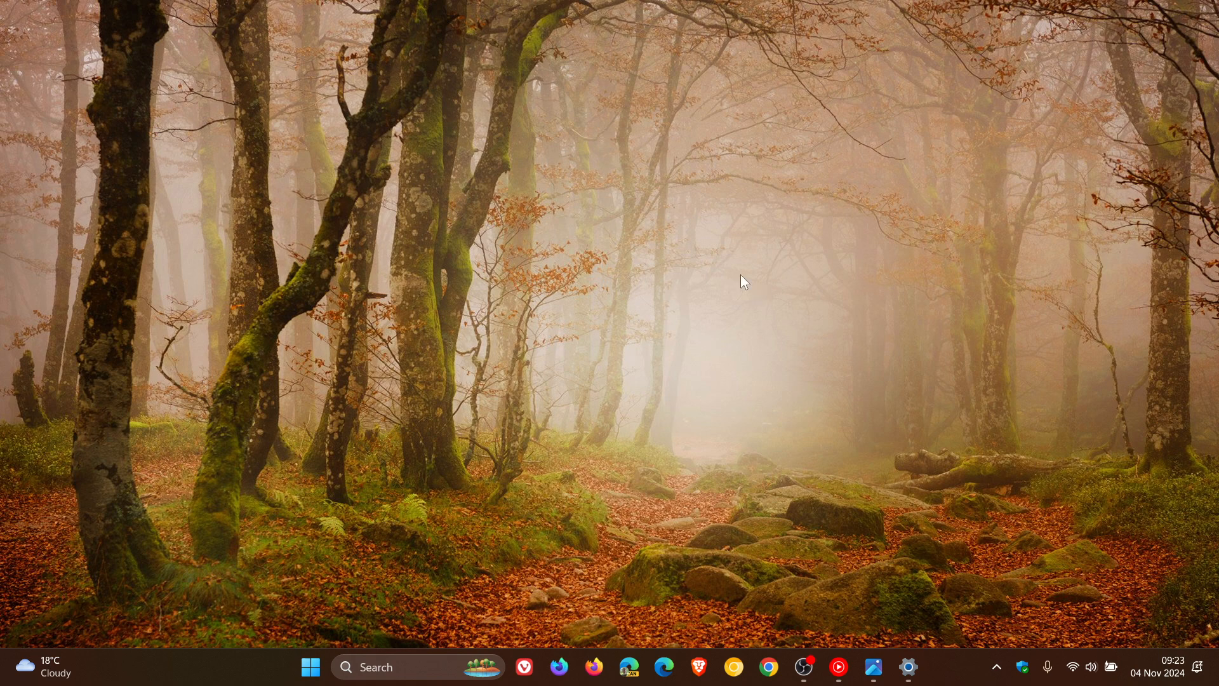
{"action": "mouse_move", "coordinate": [760, 322]}
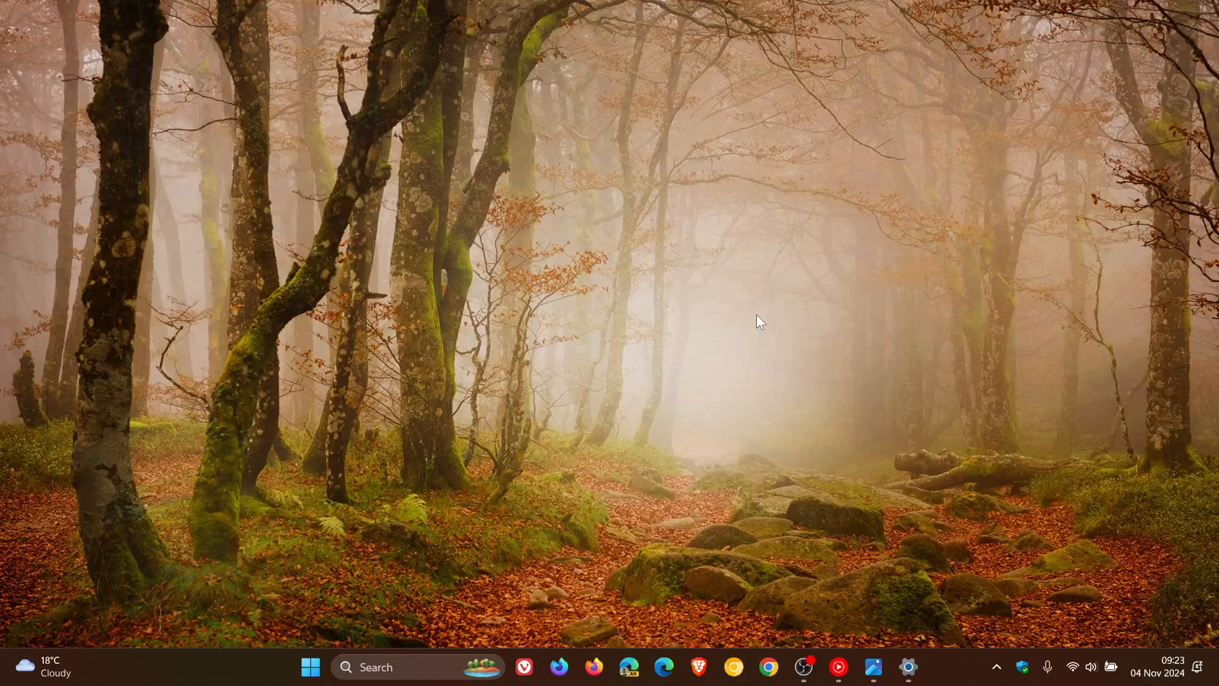